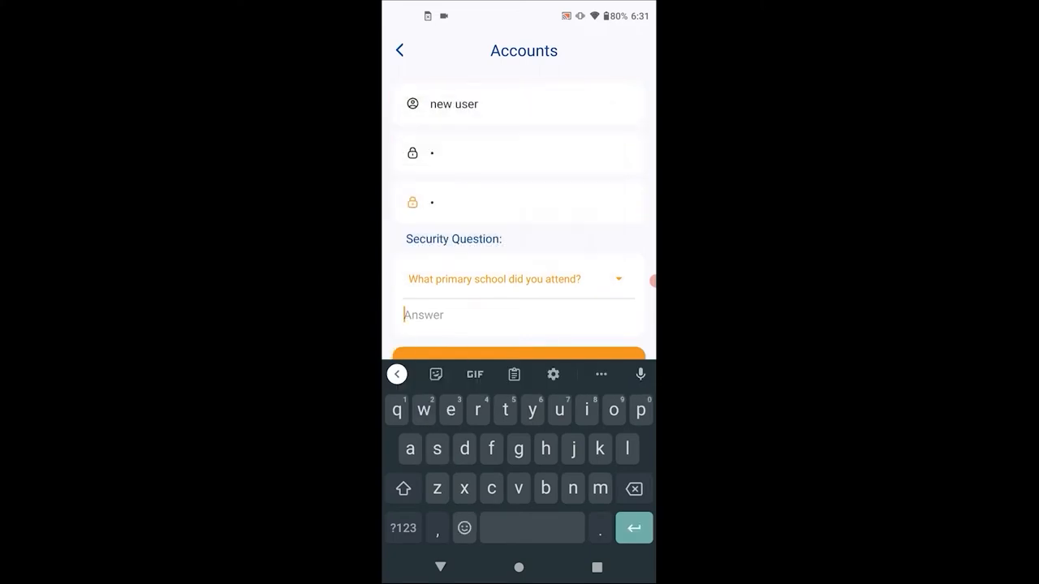
Enter '1' as the answer to the primary-school security question.
{"action": "type", "text": "1"}
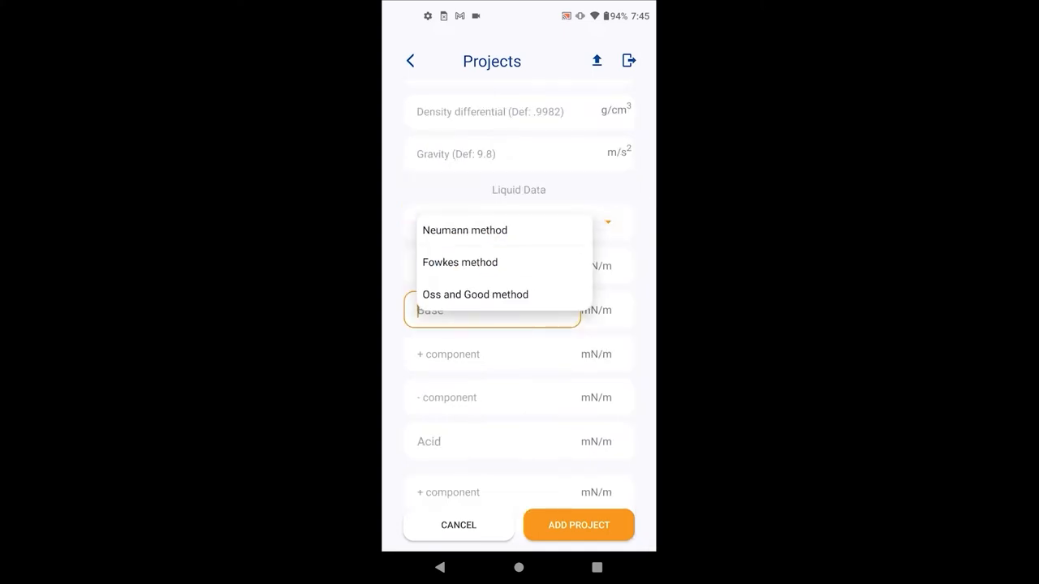
Choose the Neumann liquid data method and enter surface tension 71.3 mN/m.
{"action": "left_click", "coordinate": [464, 230]}
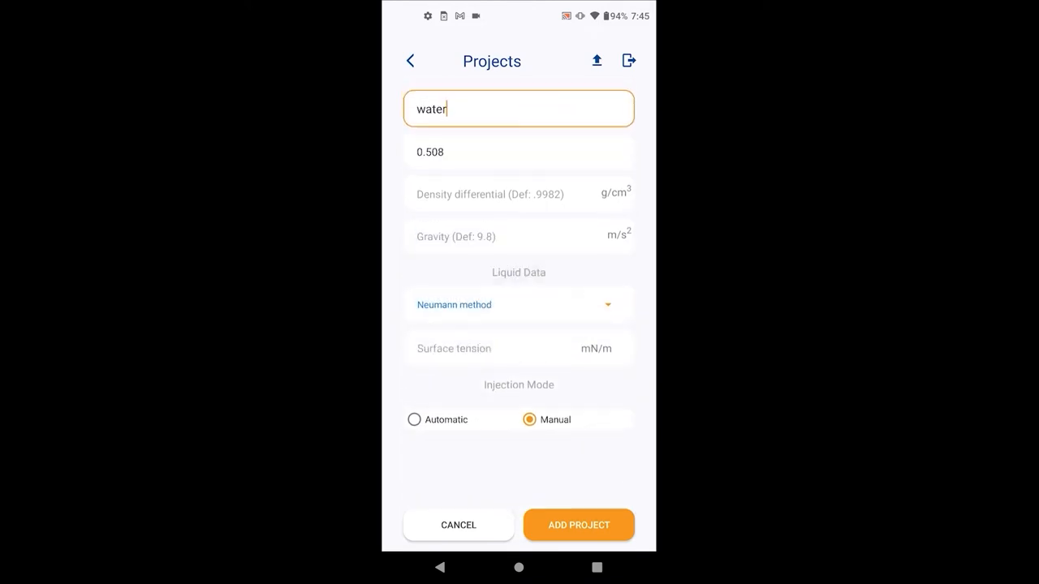
{"action": "left_click", "coordinate": [491, 348]}
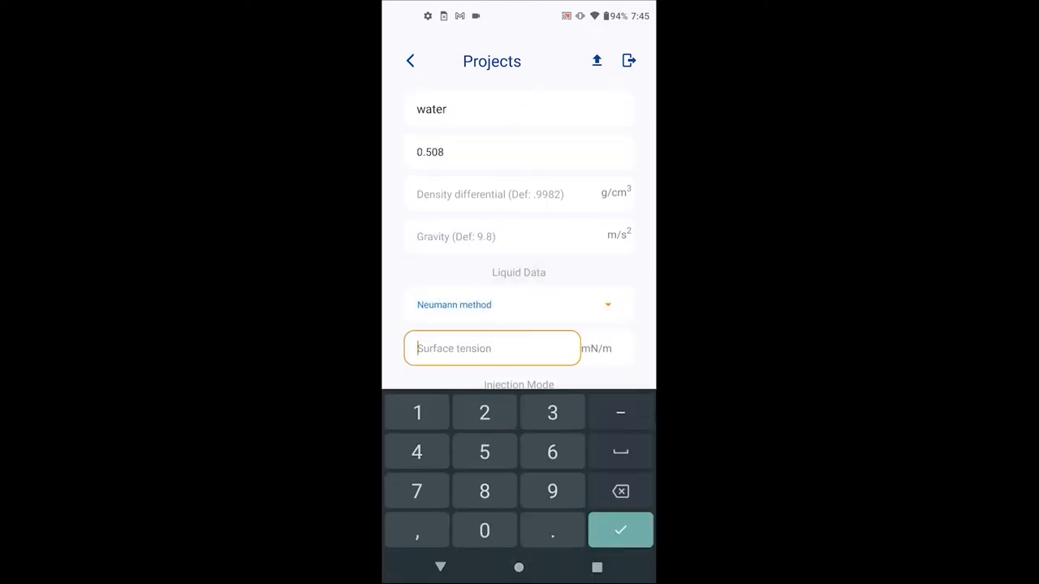
{"action": "type", "text": "71.3"}
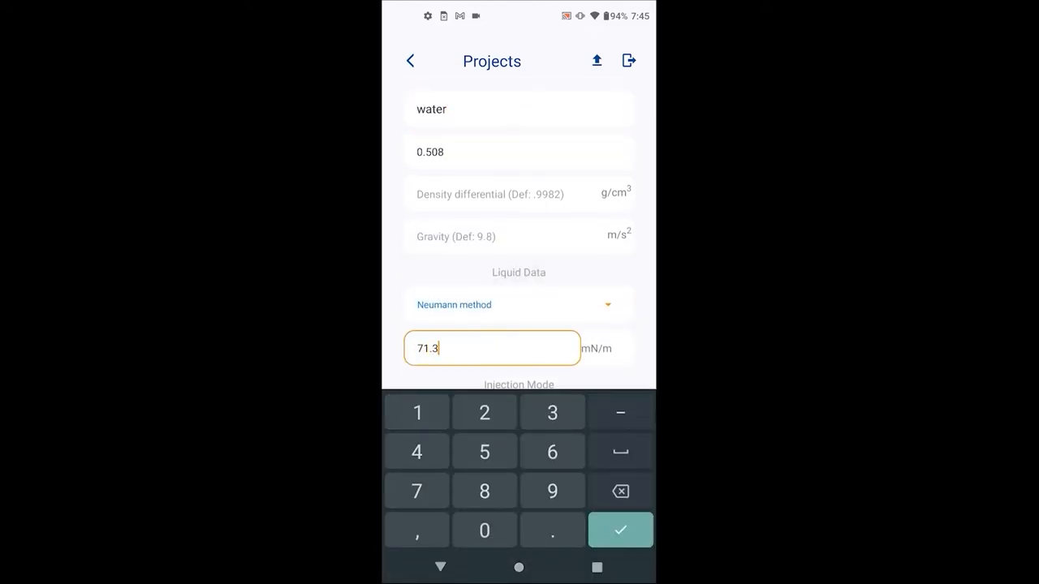
{"action": "left_click", "coordinate": [620, 529]}
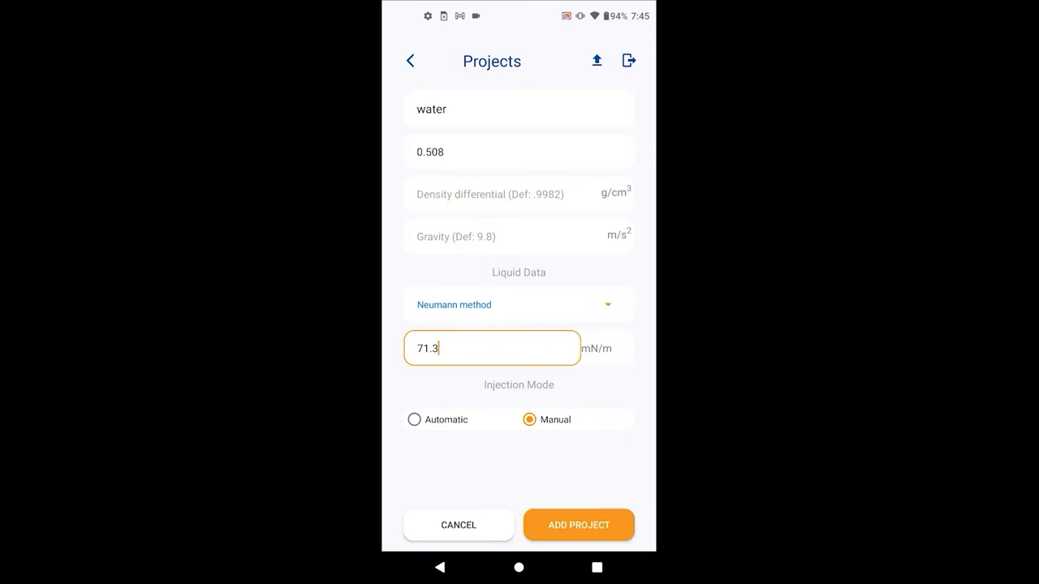
Add the water project and open the WATER project from the search list.
{"action": "left_click", "coordinate": [579, 525]}
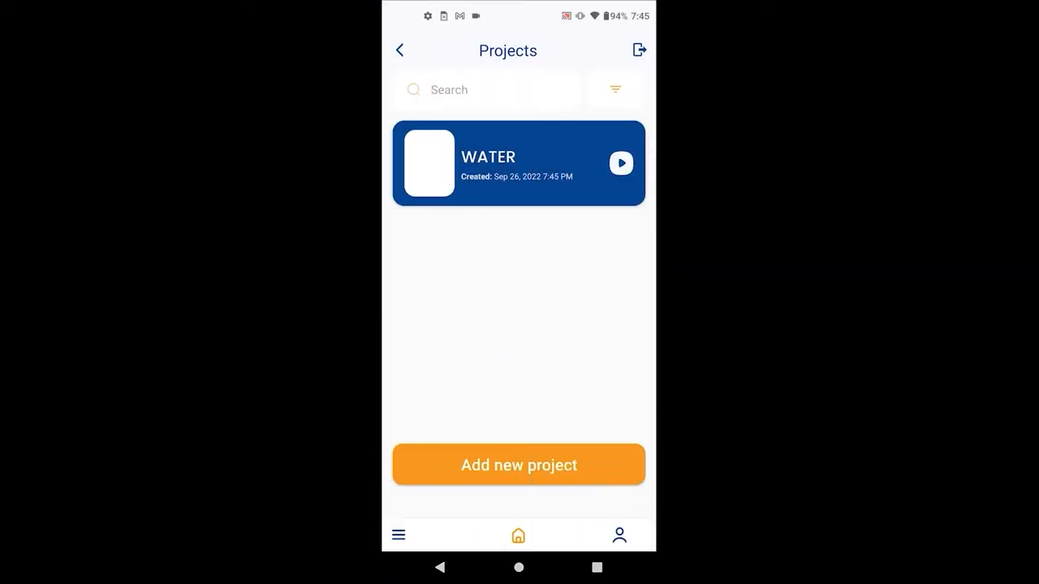
{"action": "left_click", "coordinate": [486, 89]}
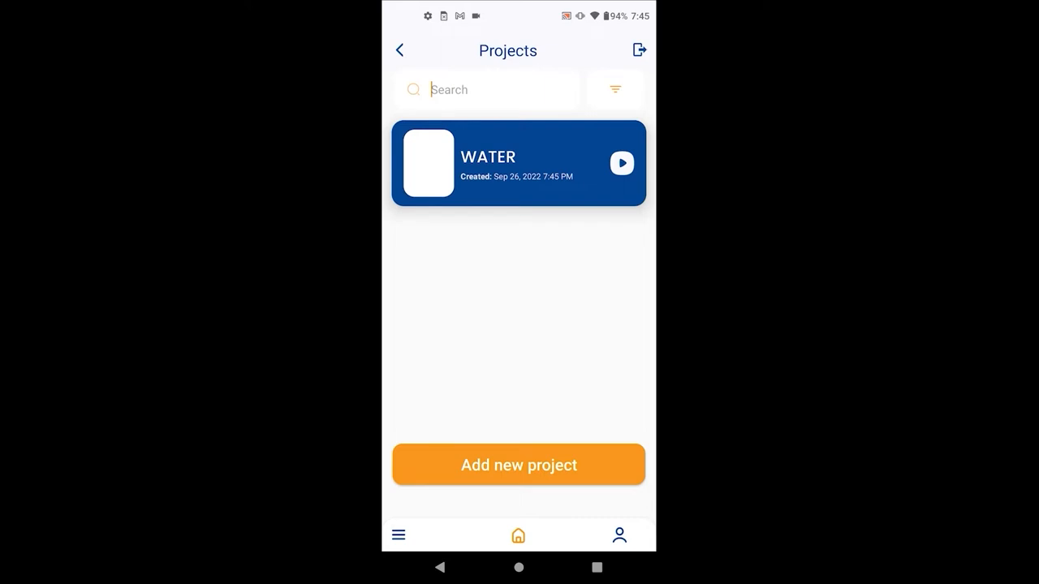
{"action": "left_click", "coordinate": [518, 163]}
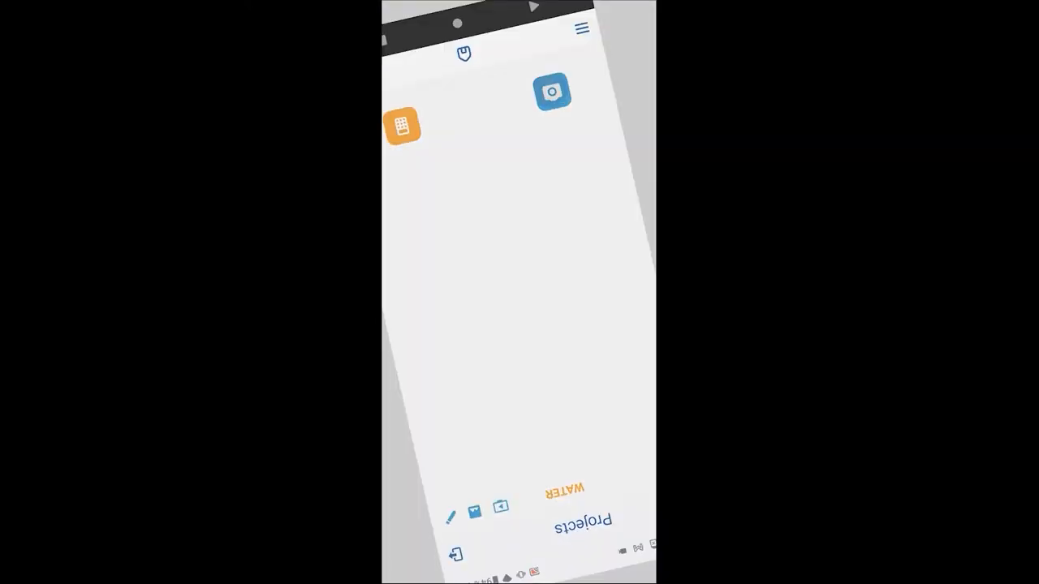
Open the camera capture view from the WATER project page.
{"action": "left_click", "coordinate": [551, 90]}
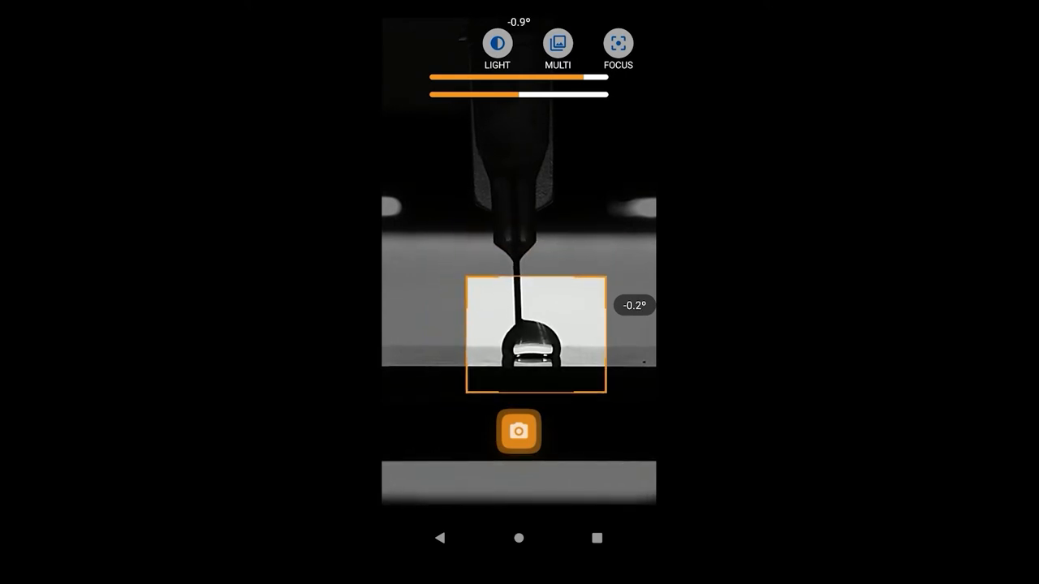
Capture a droplet photo and scroll through its contact-angle analysis results.
{"action": "left_click", "coordinate": [519, 431]}
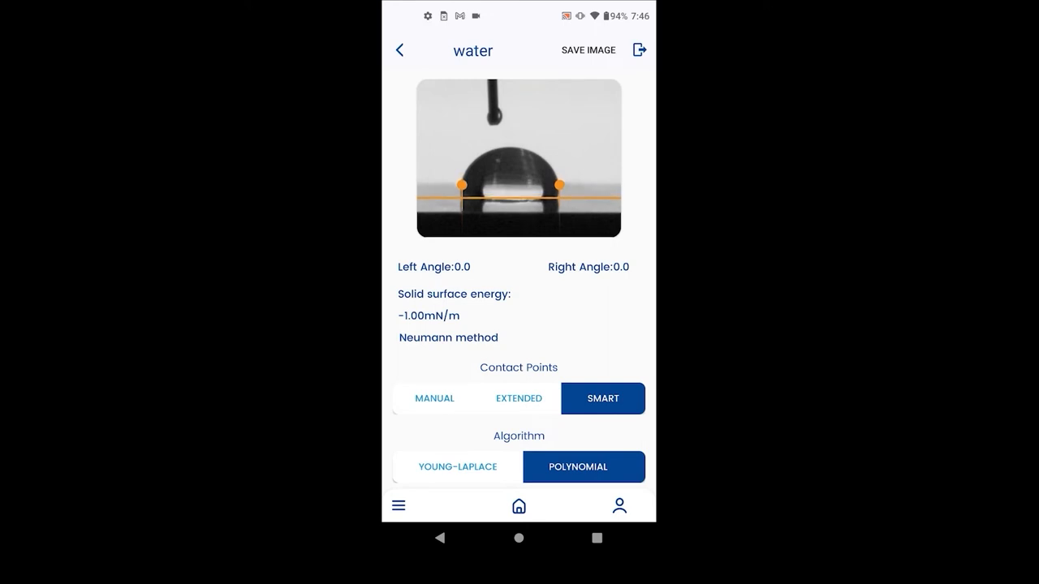
{"action": "scroll", "scroll_direction": "down", "scroll_amount": 3}
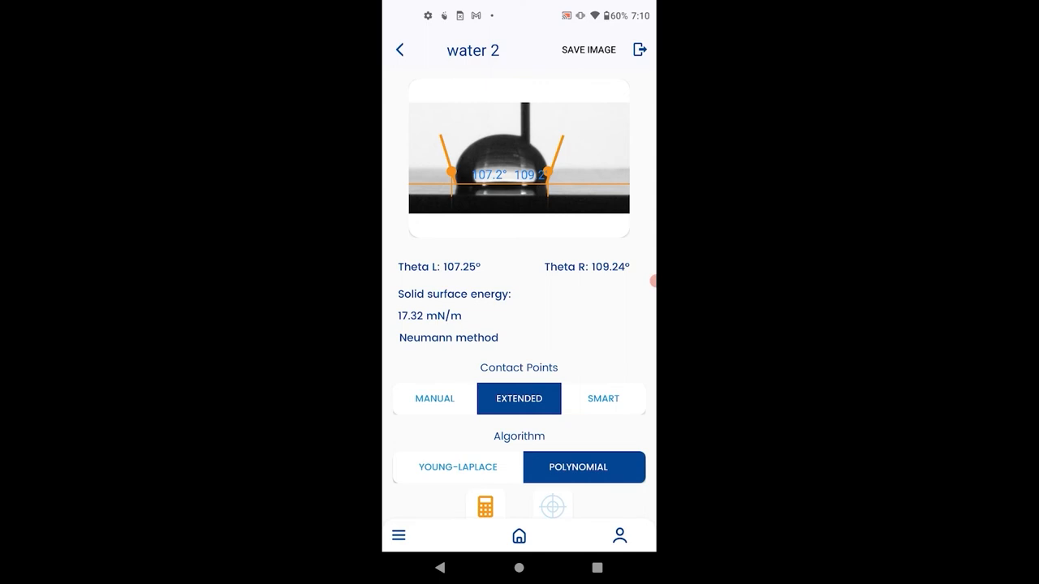
Save the analysed image as water 1 (104.62°, 19.47 mN/m) to the project.
{"action": "left_click", "coordinate": [434, 398]}
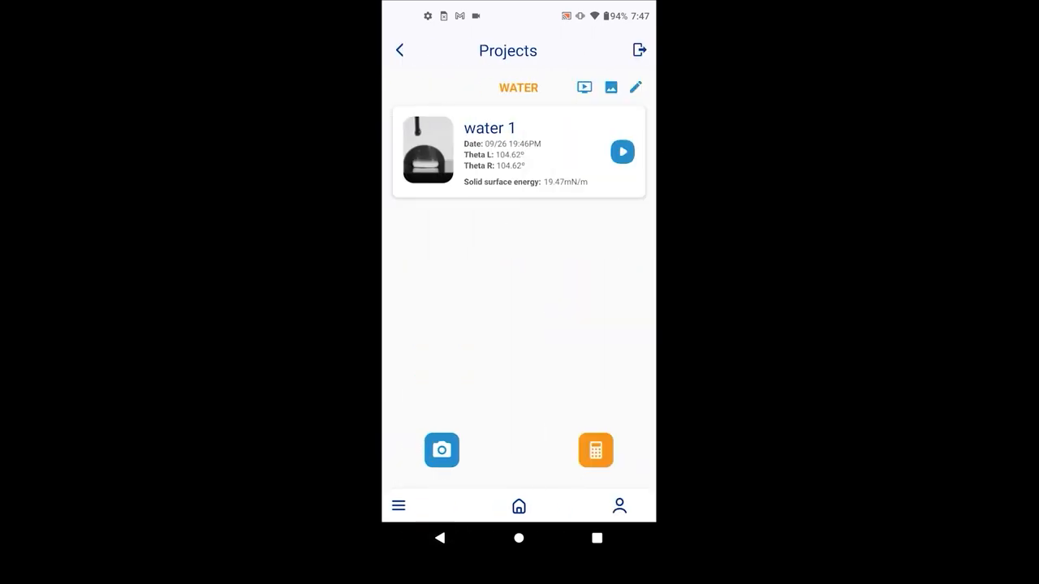
Set up multiple image capture with 10 images and a duration of 10.
{"action": "left_click", "coordinate": [441, 450]}
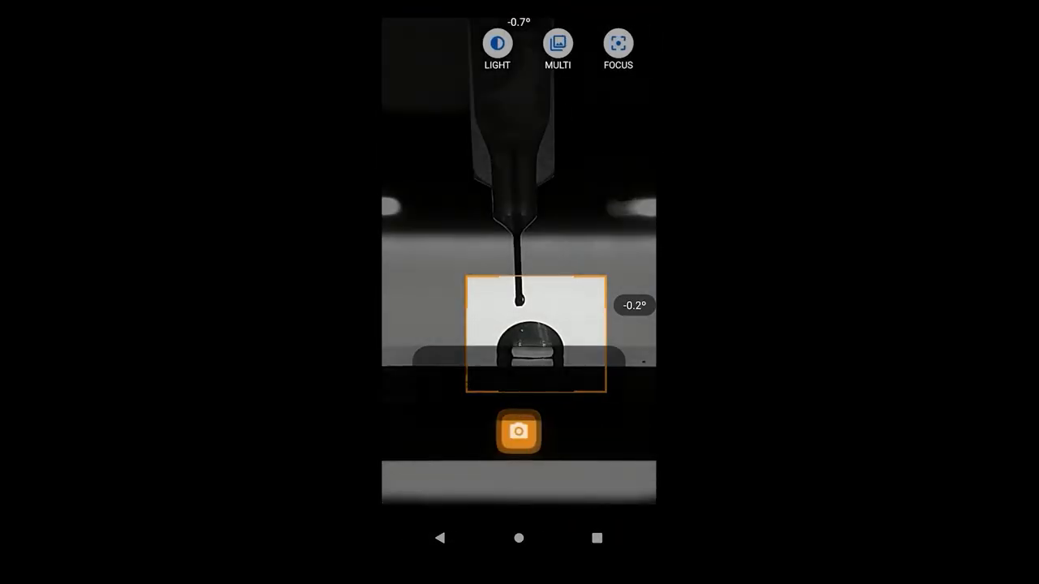
{"action": "left_click", "coordinate": [558, 42]}
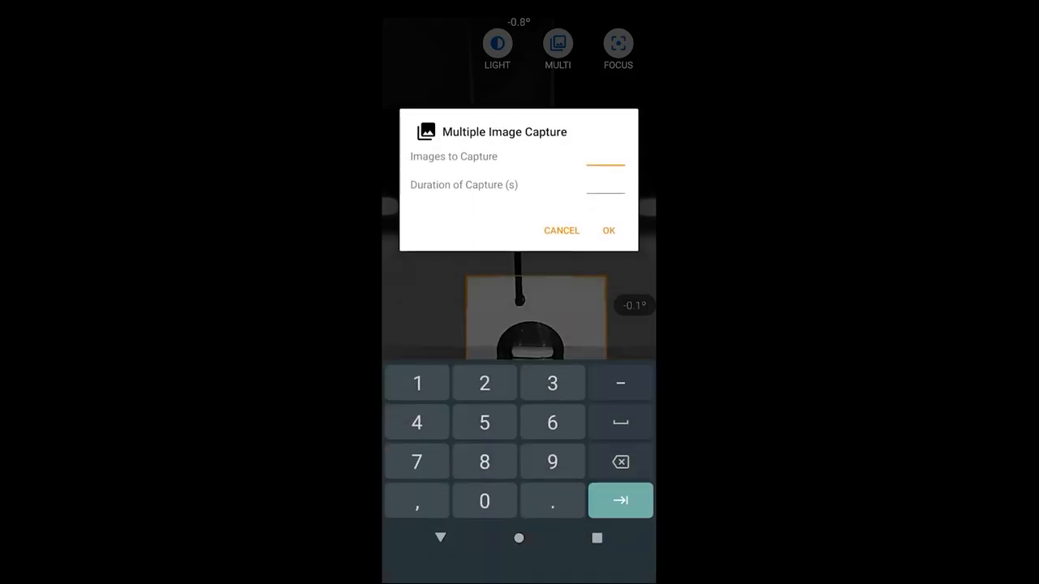
{"action": "type", "text": "10"}
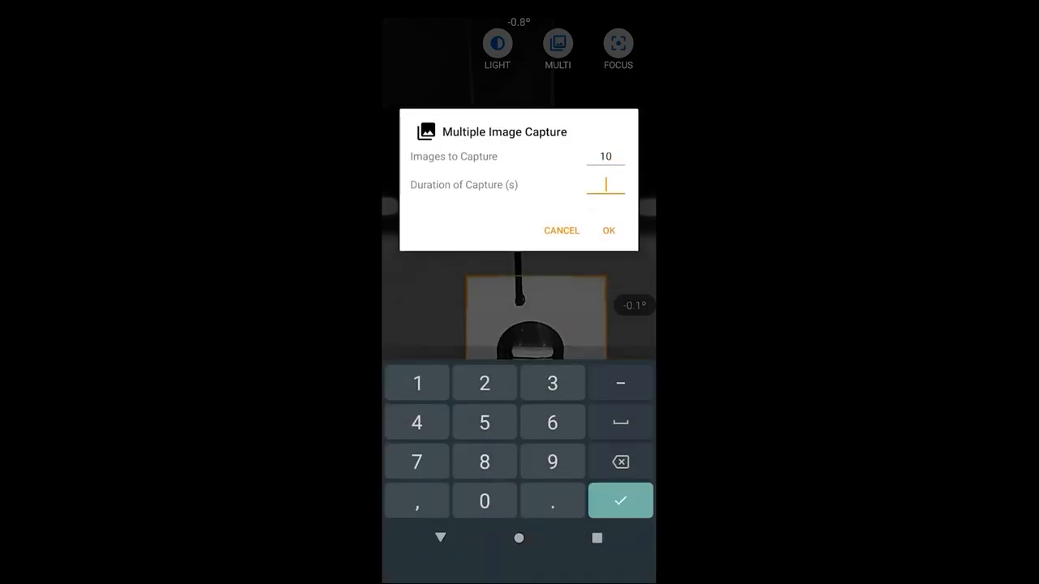
{"action": "type", "text": "10"}
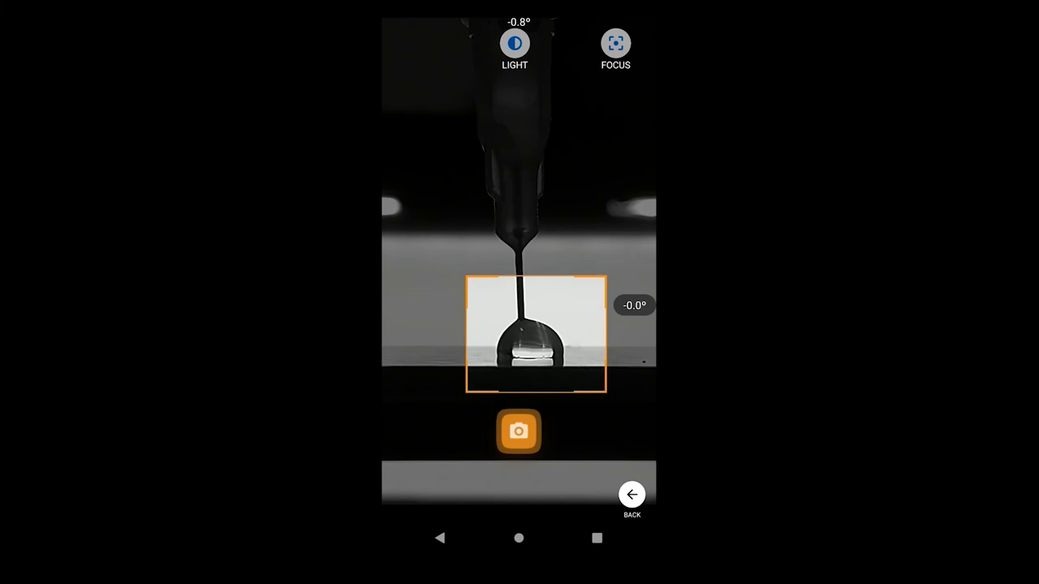
Run the multi-image capture, then browse recent images from the WATER TEFLON project.
{"action": "left_click", "coordinate": [631, 494]}
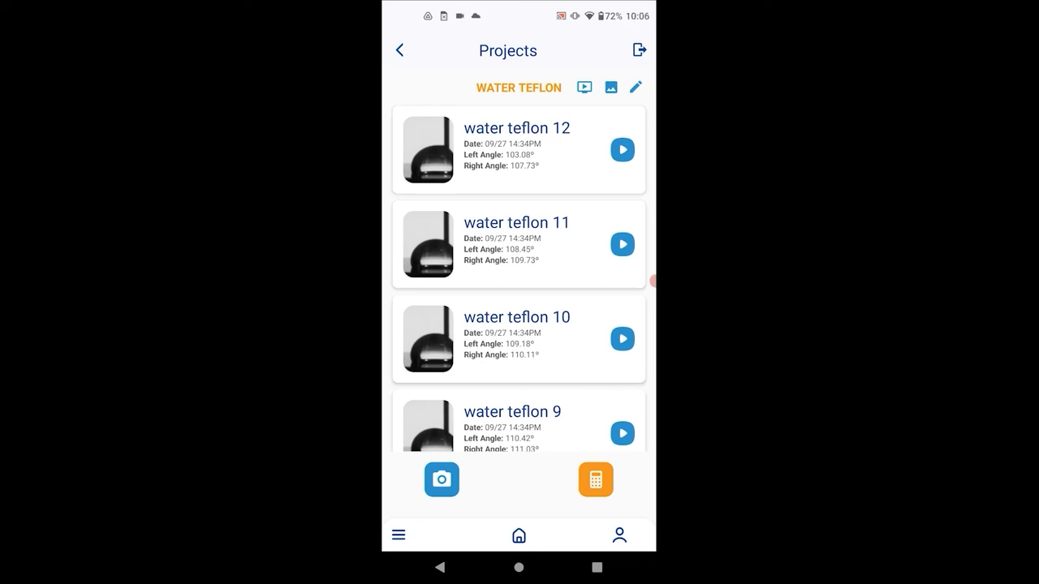
{"action": "left_click", "coordinate": [637, 87]}
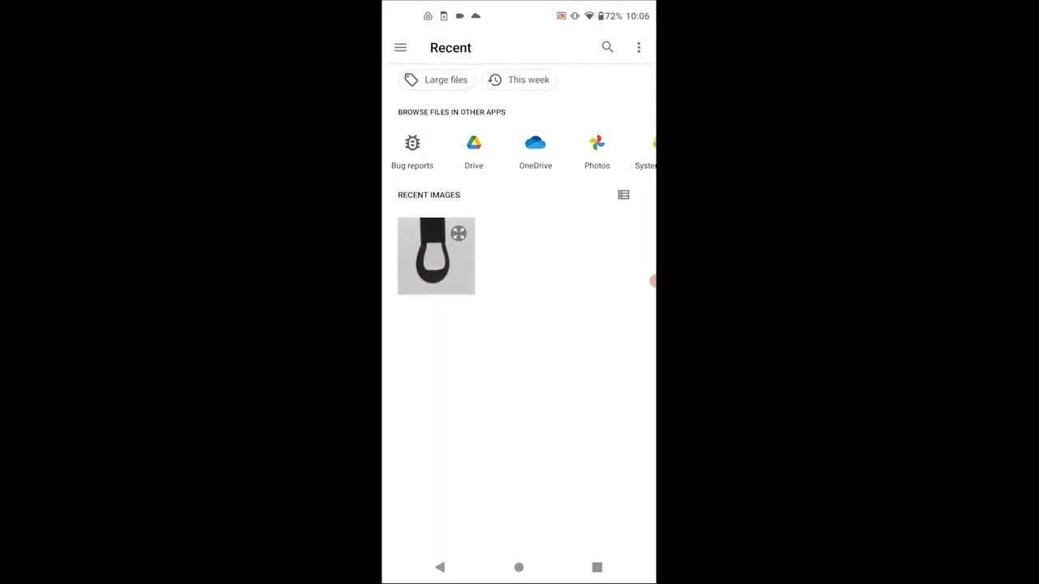
Play the water teflon images as a slideshow, skipping ahead to water teflon 8.
{"action": "left_click", "coordinate": [435, 256]}
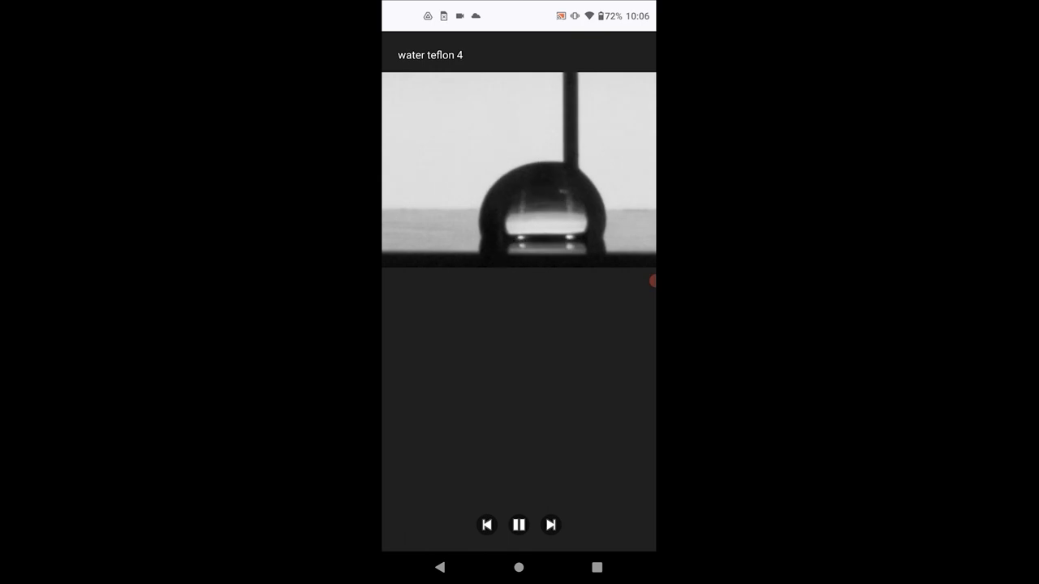
{"action": "left_click", "coordinate": [550, 524]}
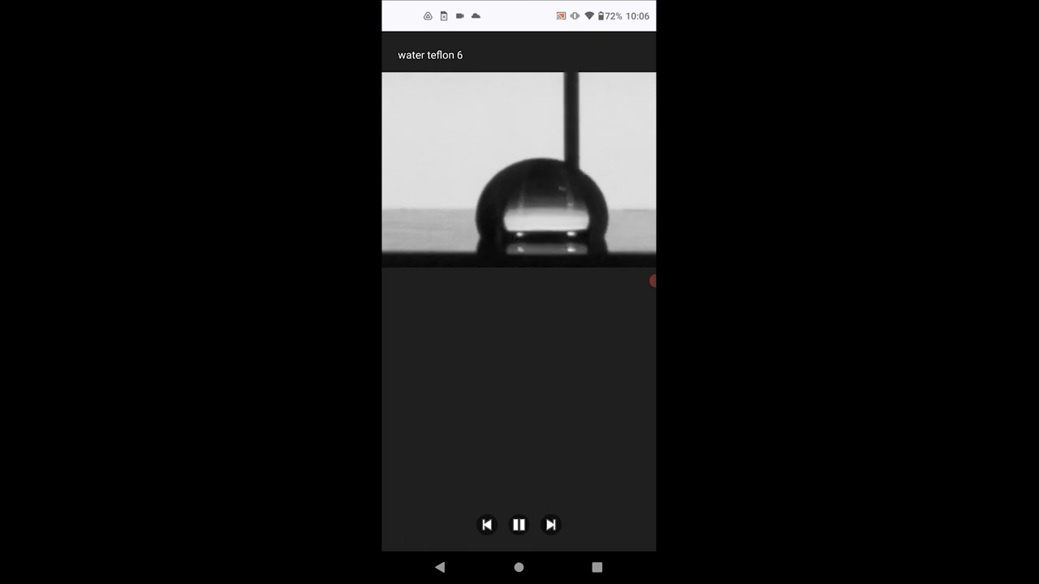
{"action": "left_click", "coordinate": [550, 524]}
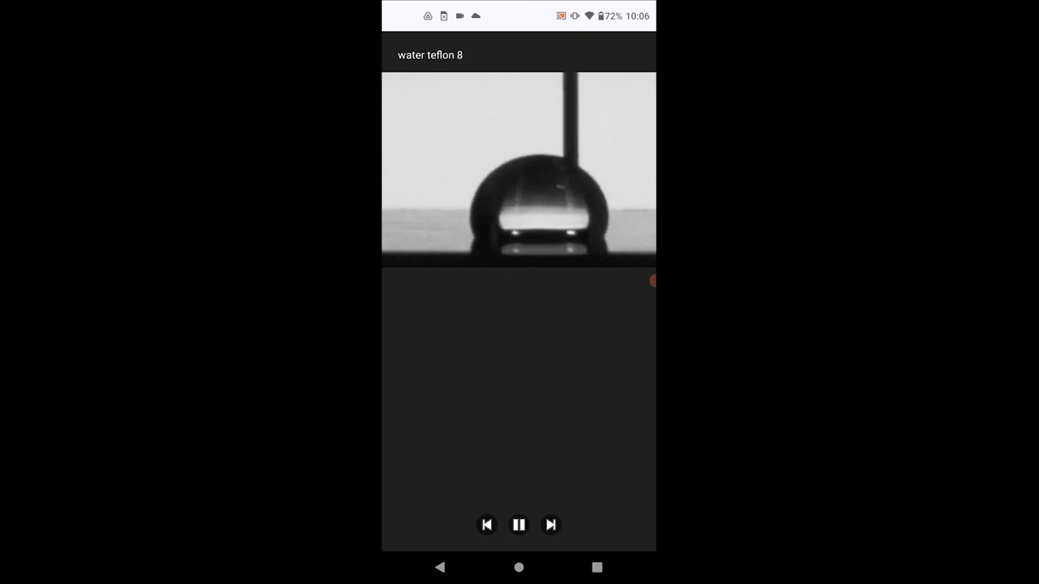